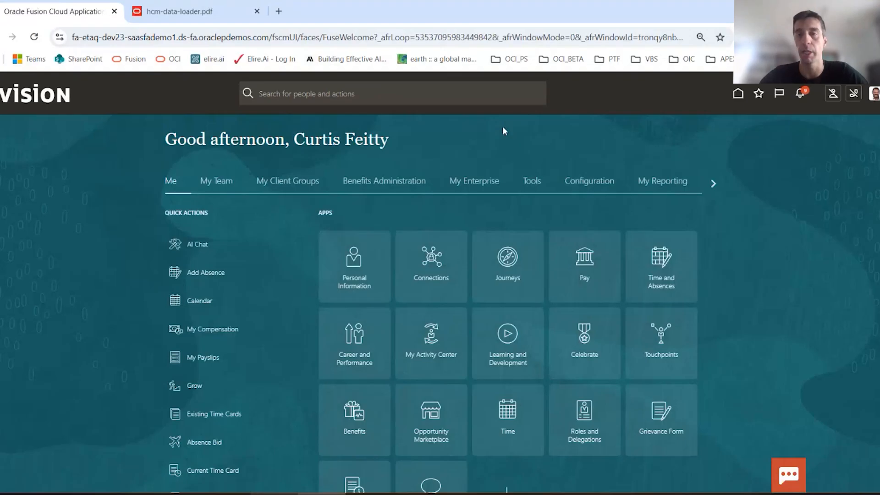
{"action": "mouse_move", "coordinate": [549, 186]}
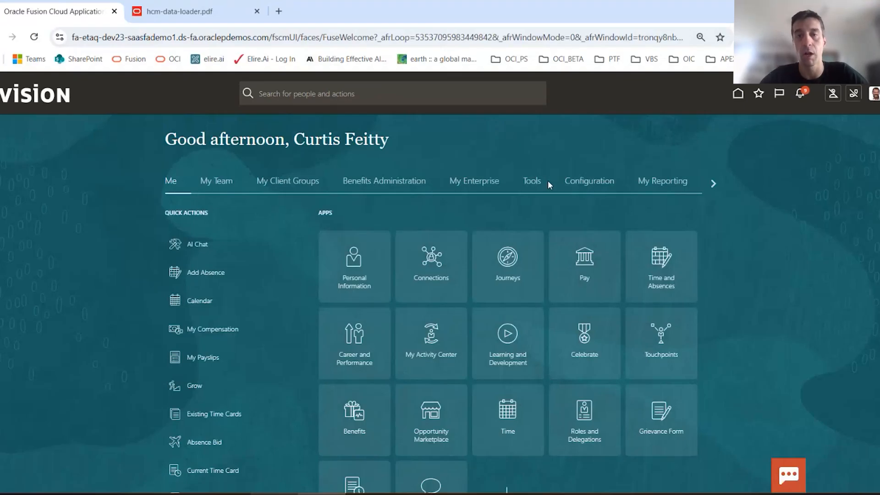
Launch the AI Agent Studio app from the home page's Tools apps.
{"action": "left_click", "coordinate": [530, 181]}
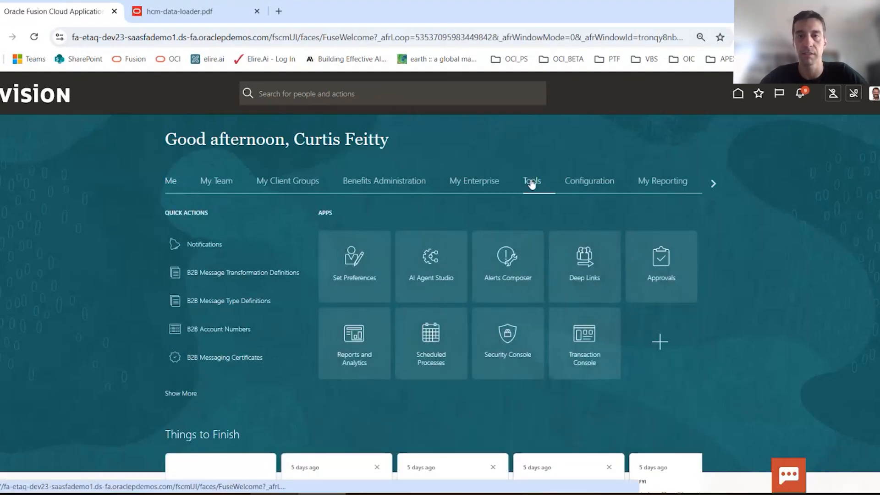
{"action": "left_click", "coordinate": [430, 257]}
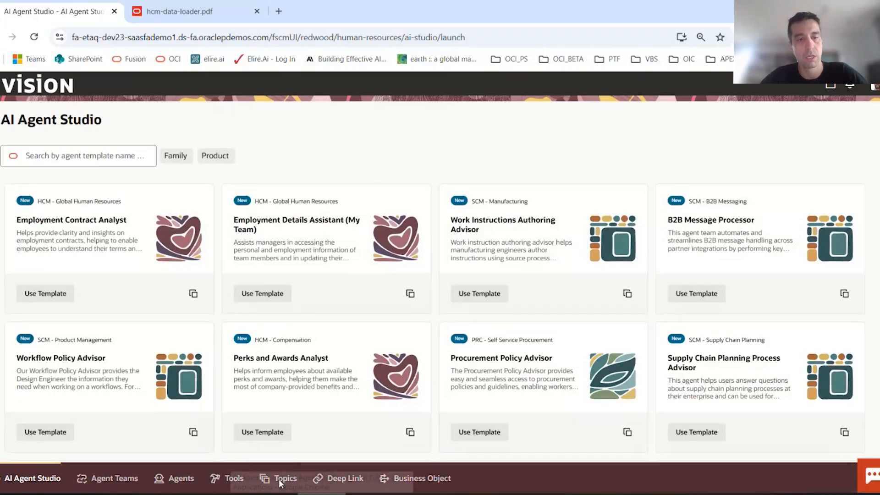
Go to the Tools Library of agent tools and begin adding a new tool.
{"action": "left_click", "coordinate": [233, 478]}
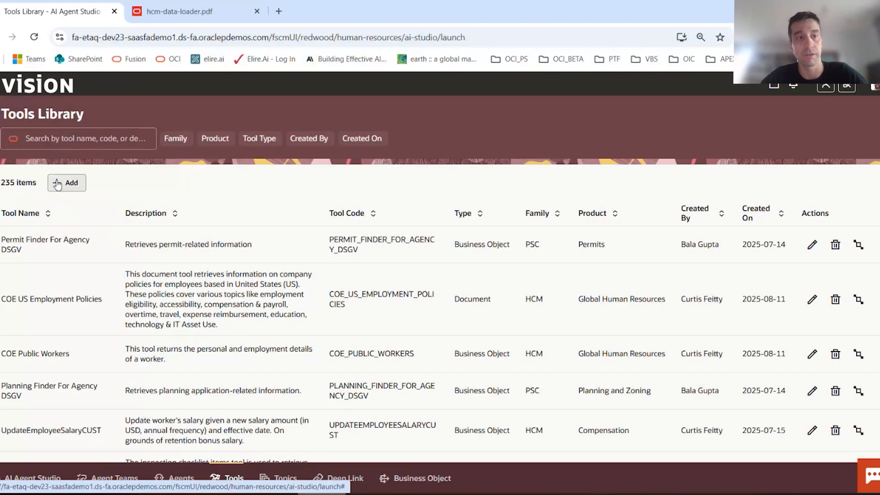
{"action": "left_click", "coordinate": [66, 182]}
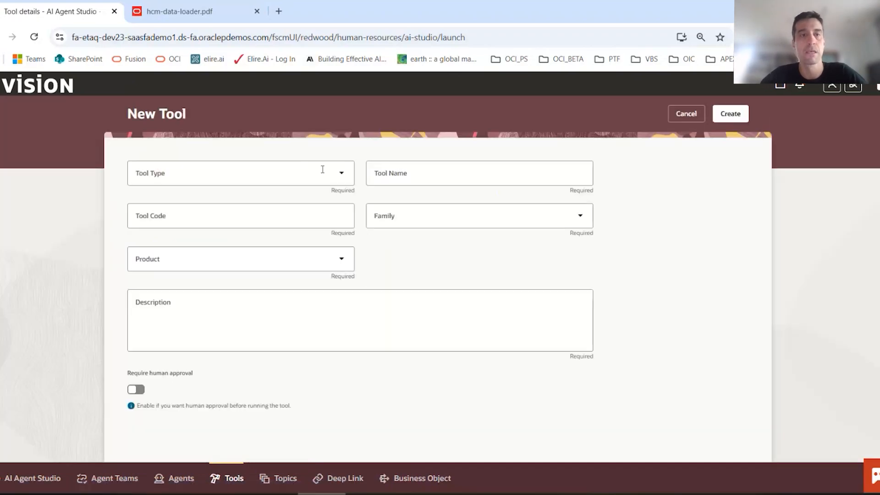
Make the tool External REST, name it Test_88 (code TEST88), with family HCM.
{"action": "left_click", "coordinate": [240, 173]}
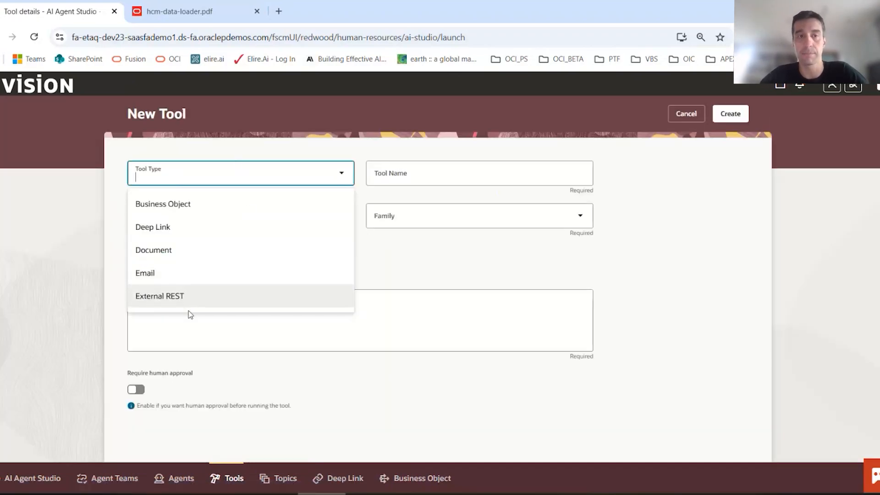
{"action": "left_click", "coordinate": [160, 296]}
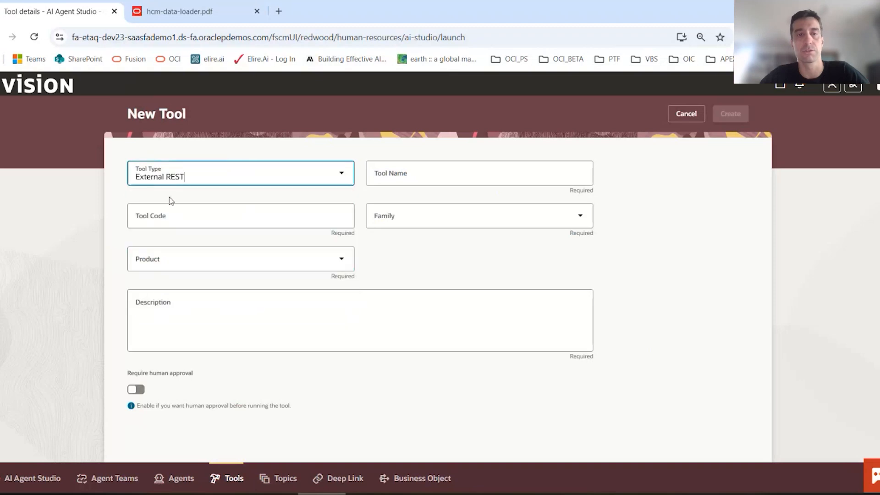
{"action": "left_click", "coordinate": [477, 173]}
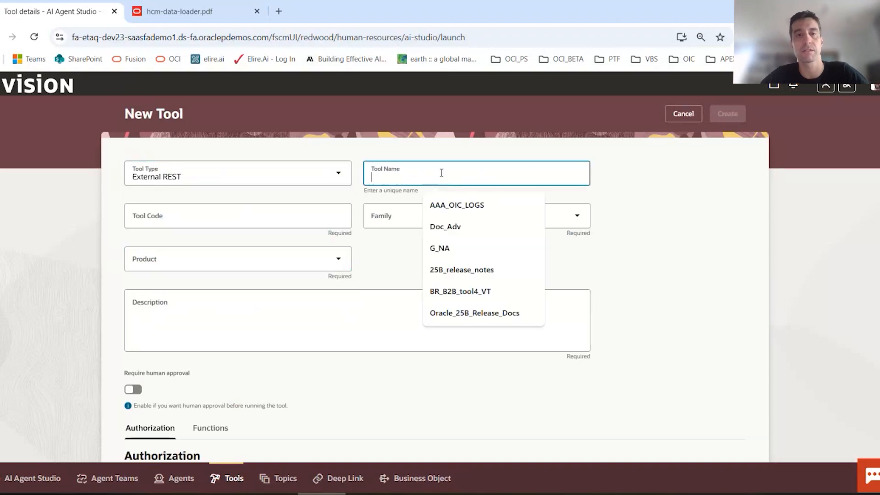
{"action": "type", "text": "Test_88"}
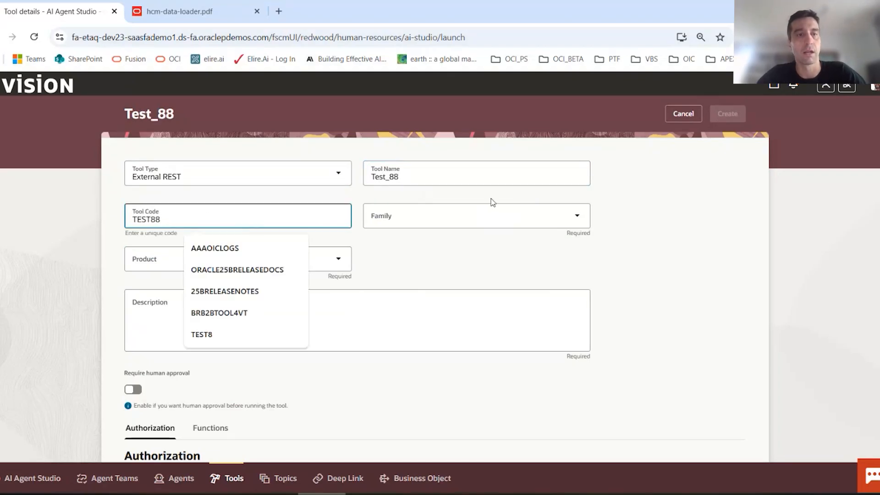
{"action": "left_click", "coordinate": [475, 215]}
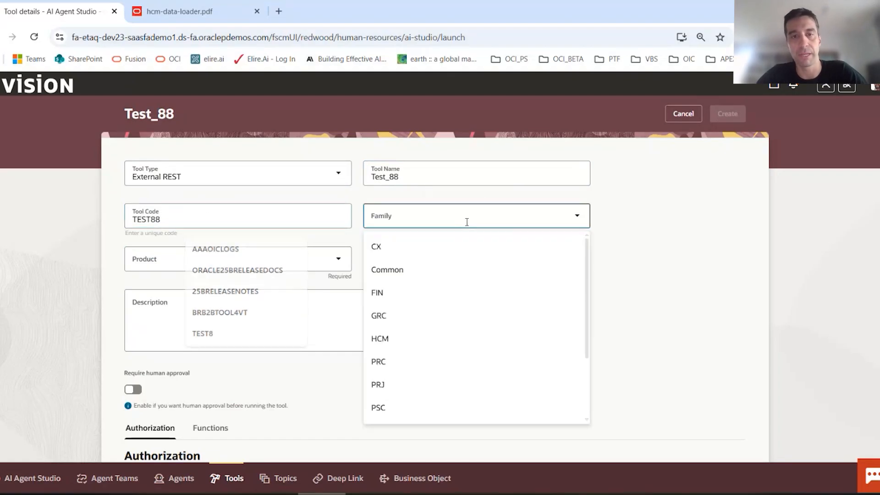
{"action": "left_click", "coordinate": [379, 338]}
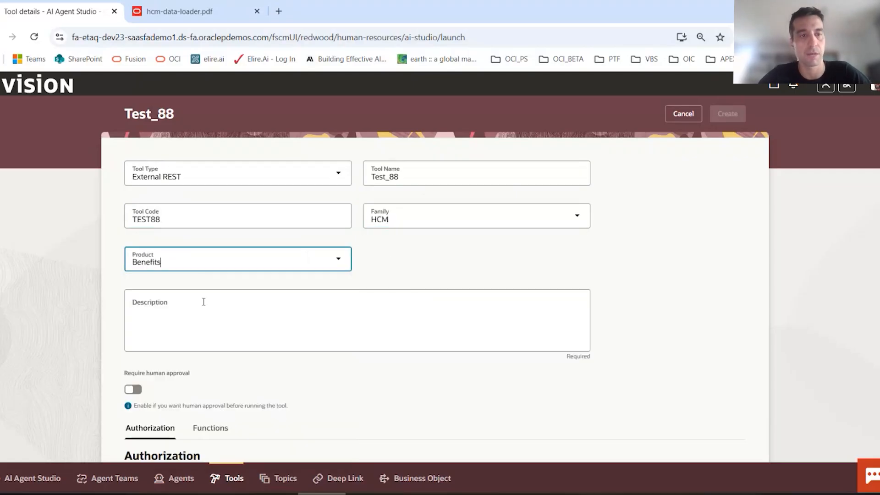
{"action": "mouse_move", "coordinate": [314, 276]}
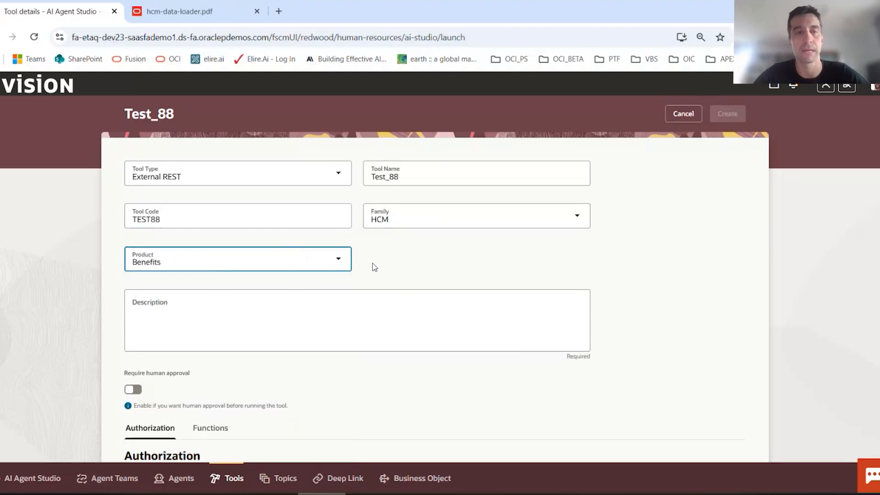
{"action": "mouse_move", "coordinate": [370, 301]}
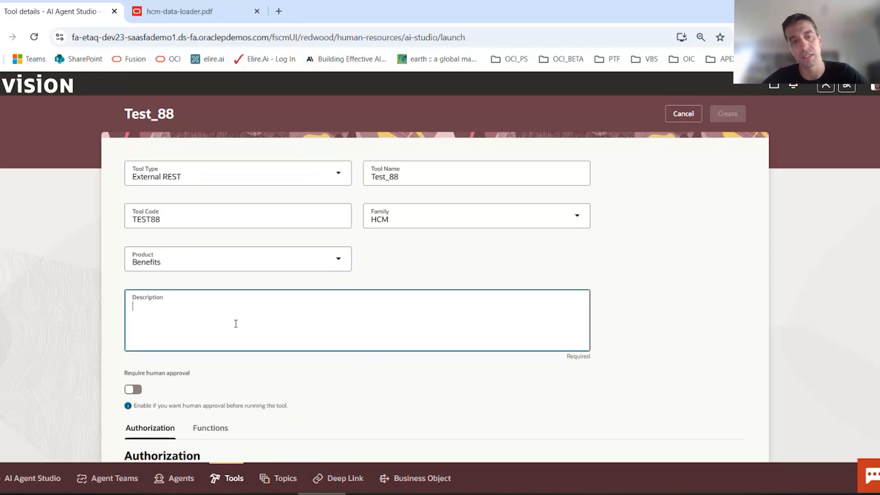
Enter the description 'Calls to get logs from OIC.' and scroll to Authorization.
{"action": "type", "text": "Calls"}
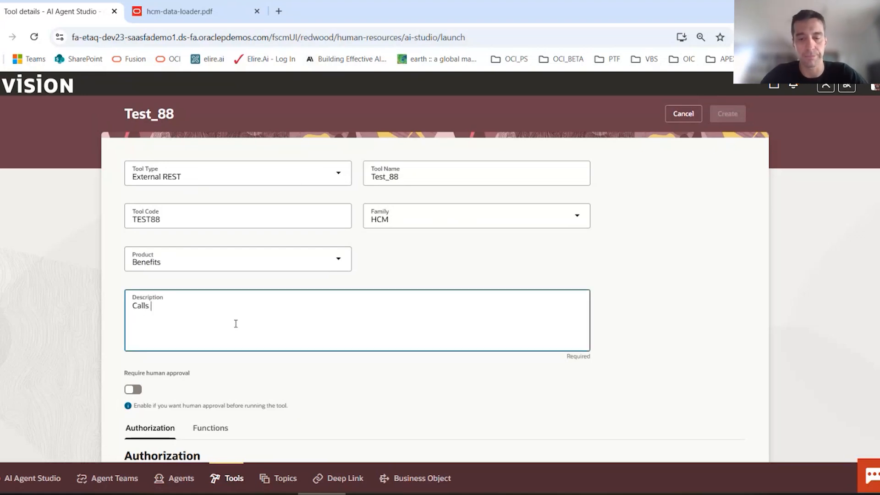
{"action": "type", "text": "to get logs from"}
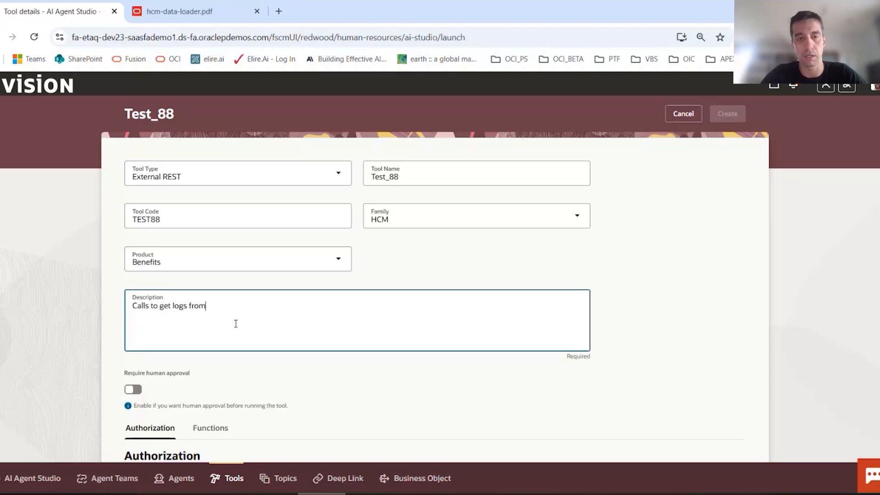
{"action": "type", "text": "OIC."}
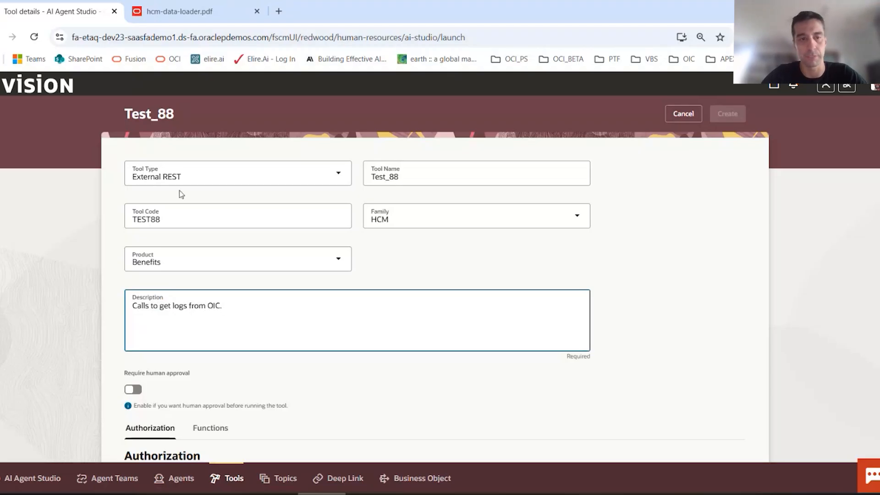
{"action": "scroll", "scroll_direction": "down", "scroll_amount": 3}
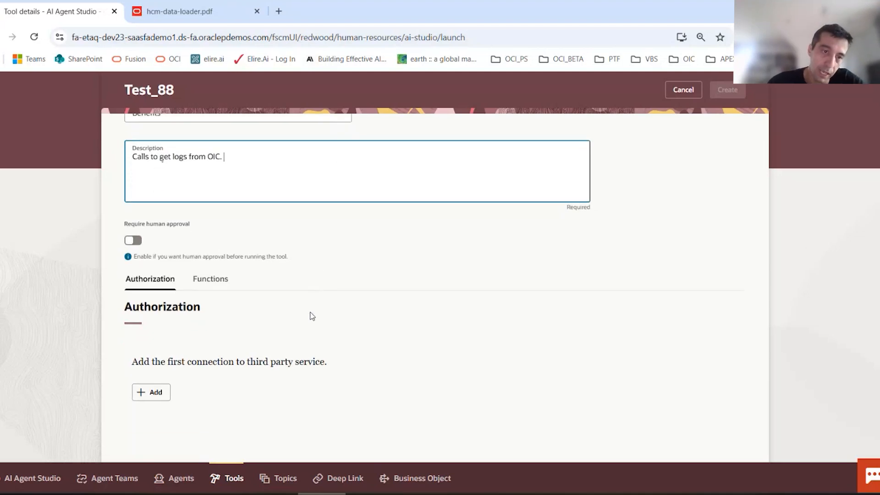
{"action": "mouse_move", "coordinate": [156, 330]}
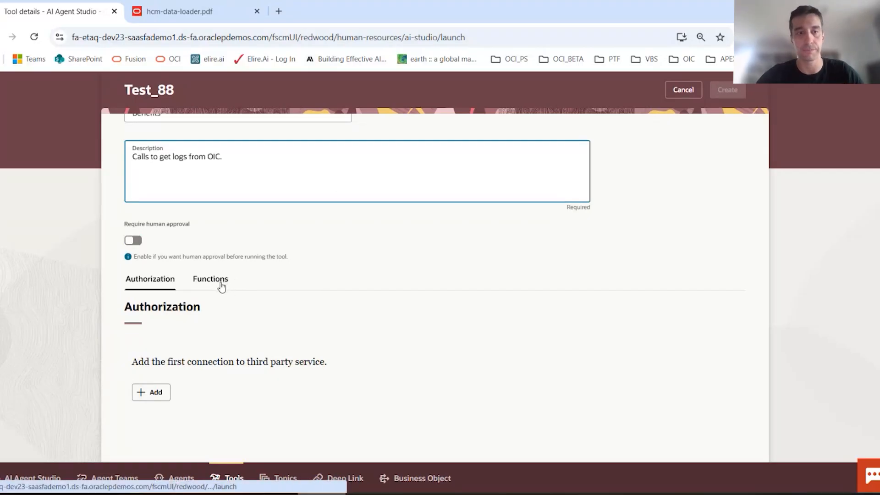
Add a service connection, trying Basic then OAuth2.0 resource owner password credentials authentication.
{"action": "left_click", "coordinate": [151, 392]}
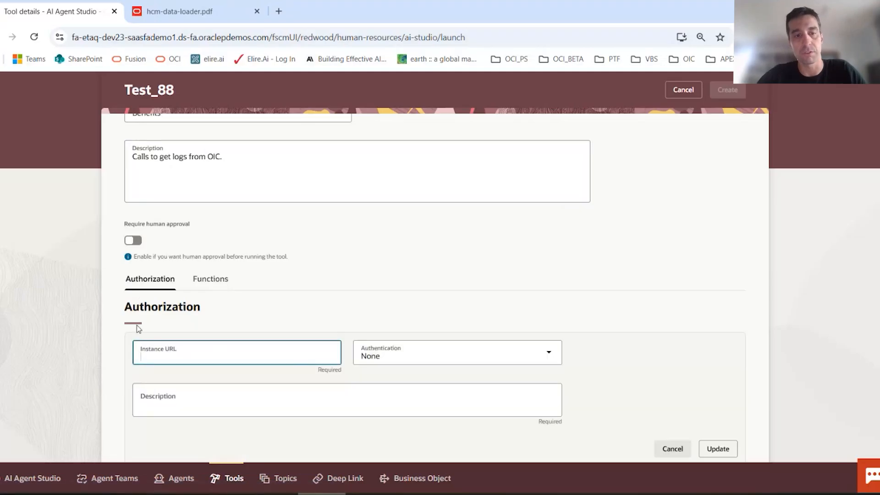
{"action": "scroll", "scroll_direction": "down", "scroll_amount": 3}
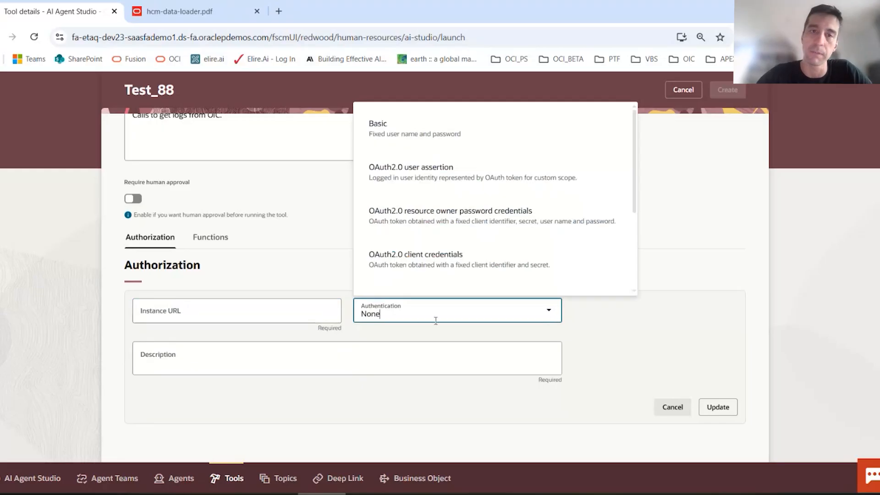
{"action": "mouse_move", "coordinate": [440, 306]}
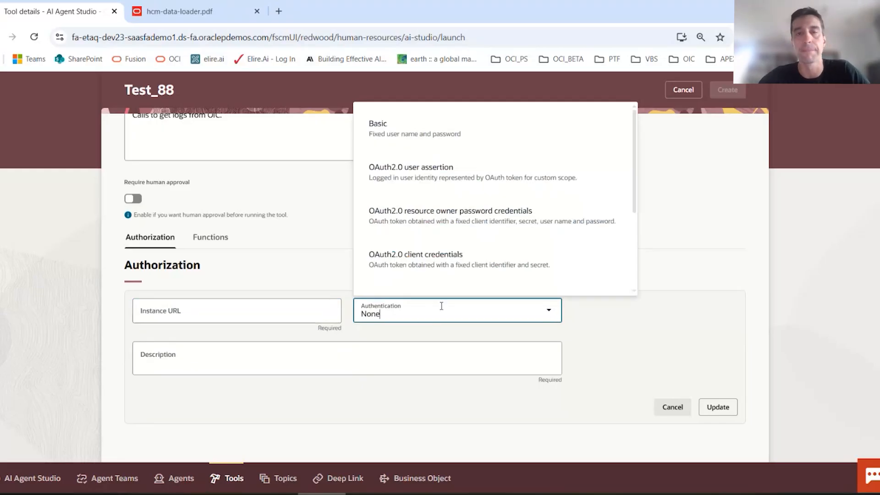
{"action": "mouse_move", "coordinate": [457, 383]}
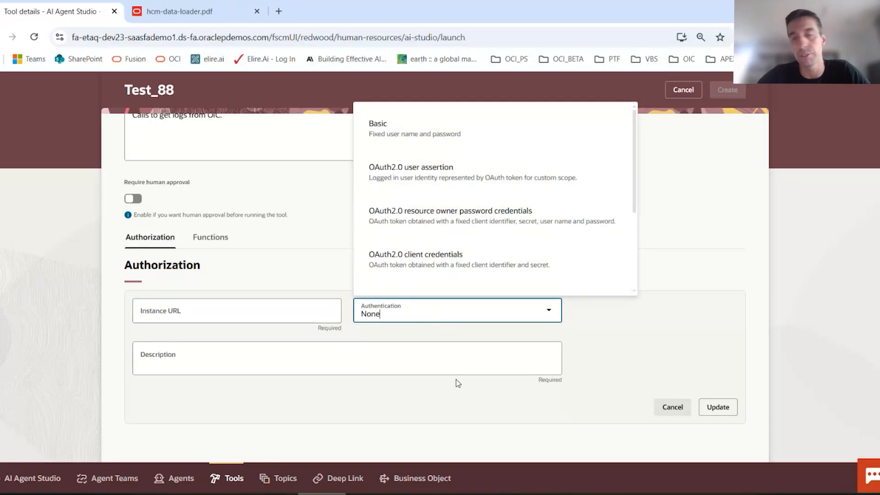
{"action": "left_click", "coordinate": [378, 123]}
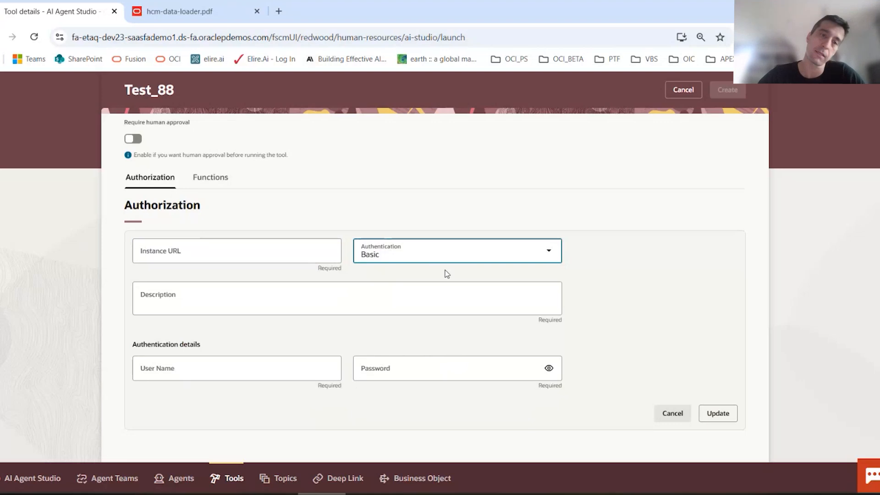
{"action": "left_click", "coordinate": [456, 250]}
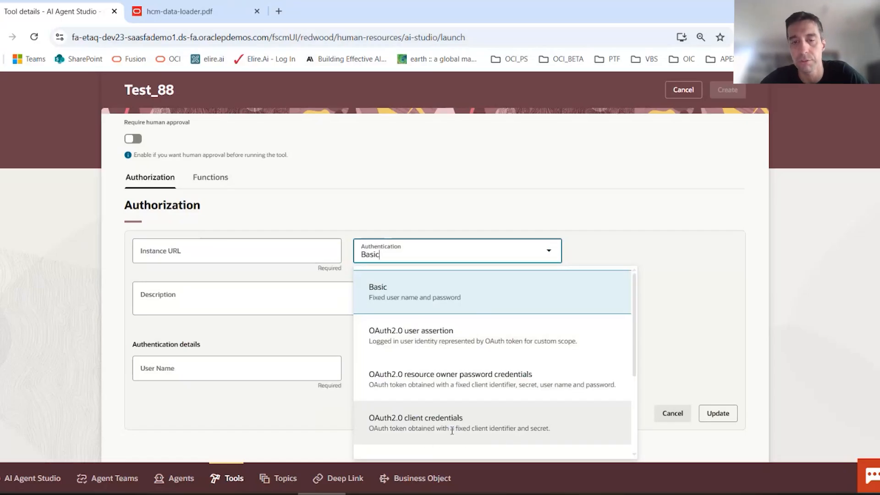
{"action": "mouse_move", "coordinate": [451, 429]}
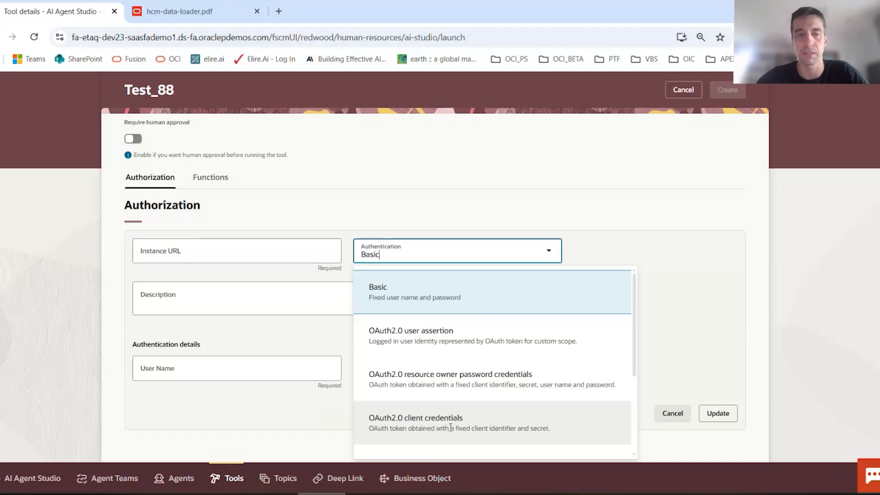
{"action": "mouse_move", "coordinate": [423, 408]}
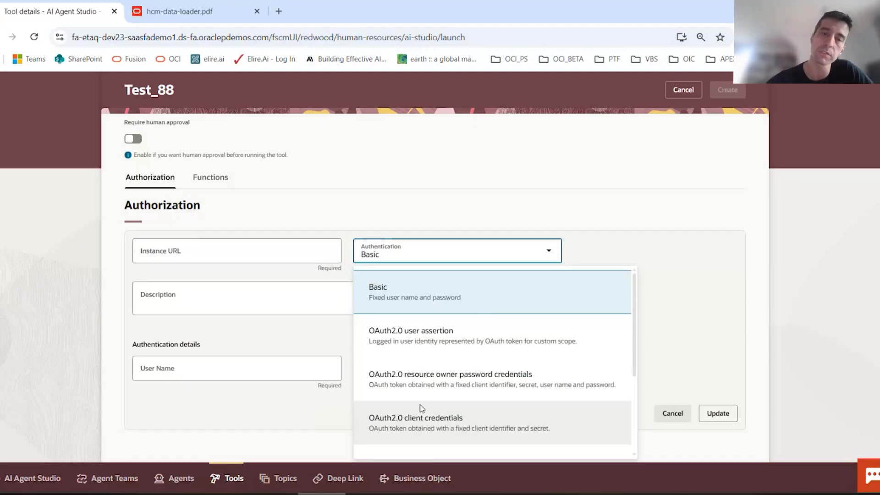
{"action": "left_click", "coordinate": [410, 331]}
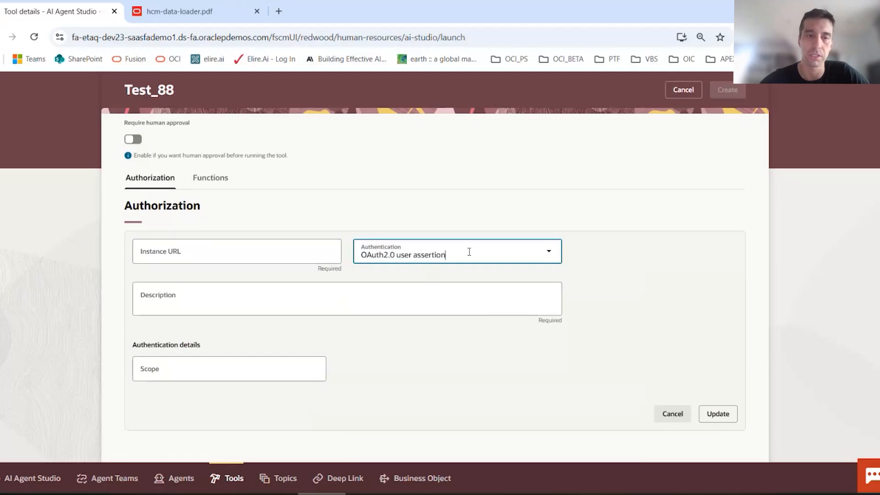
{"action": "left_click", "coordinate": [456, 250]}
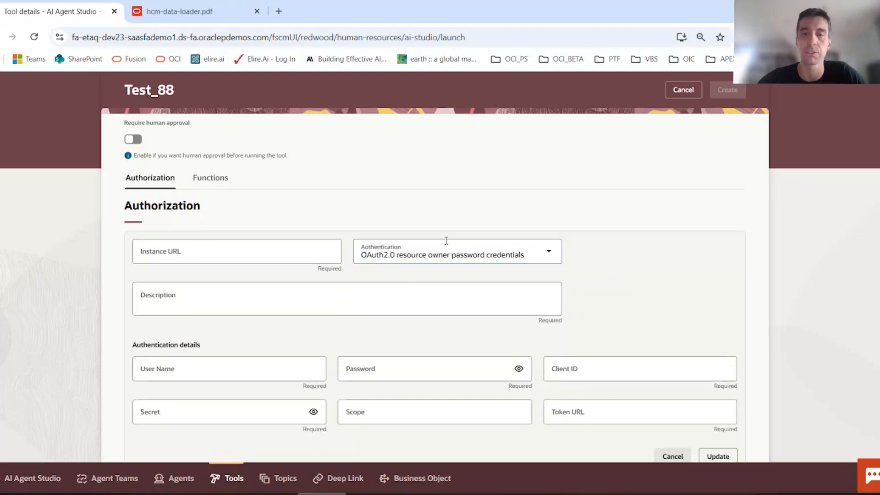
{"action": "scroll", "scroll_direction": "down", "scroll_amount": 3}
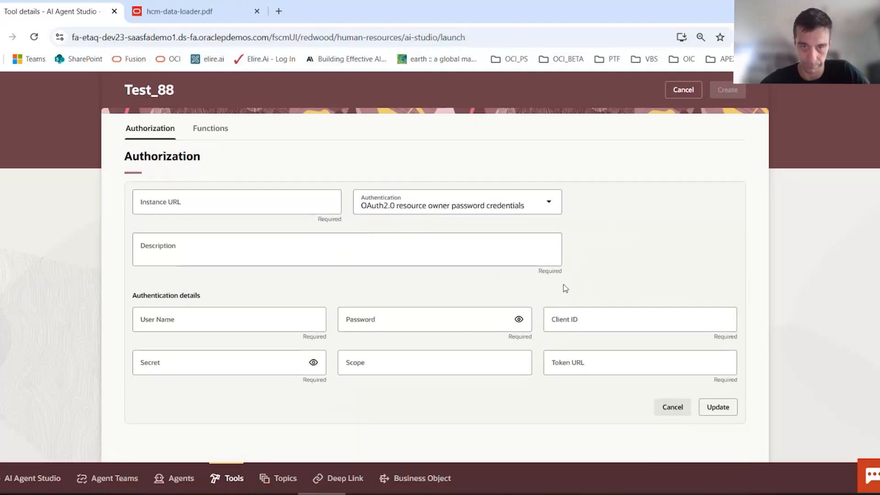
Enter instance URL url.com and 'test', step through credential fields, and submit.
{"action": "left_click", "coordinate": [346, 249]}
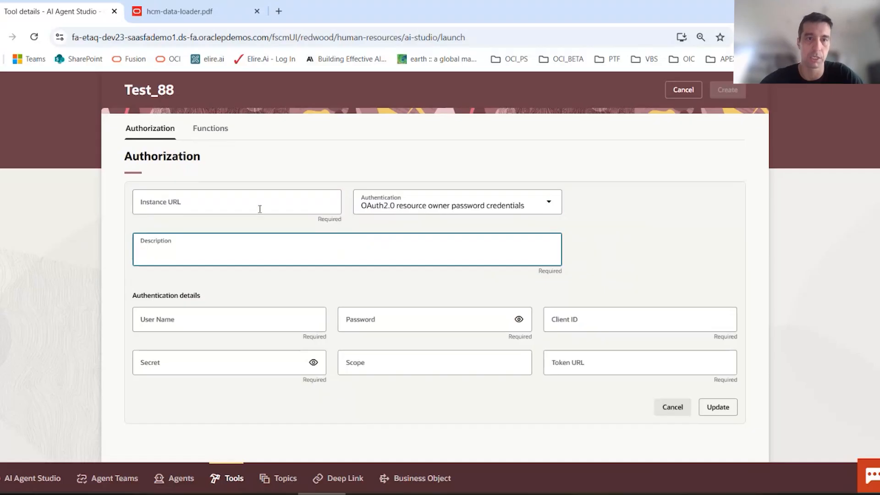
{"action": "type", "text": "url"}
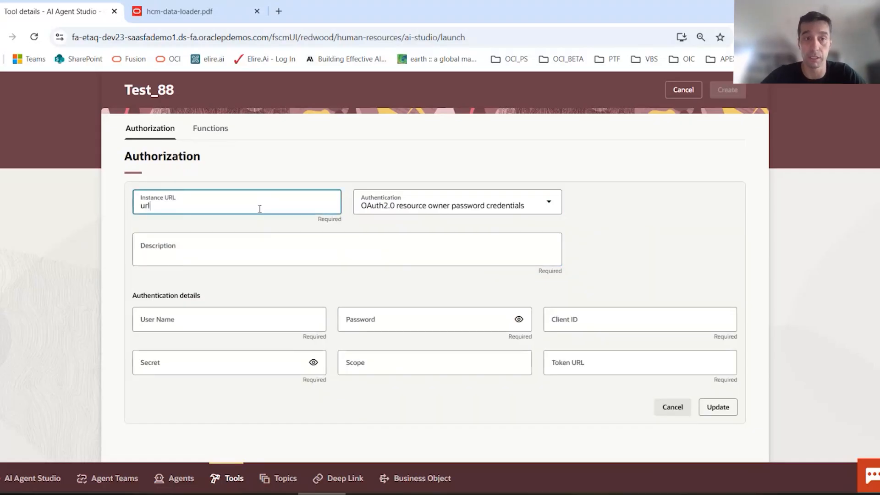
{"action": "type", "text": ".com"}
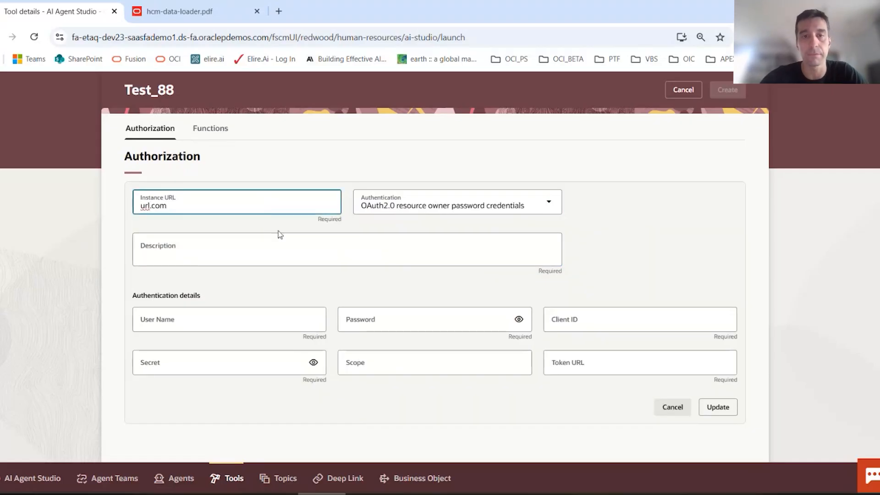
{"action": "type", "text": "test"}
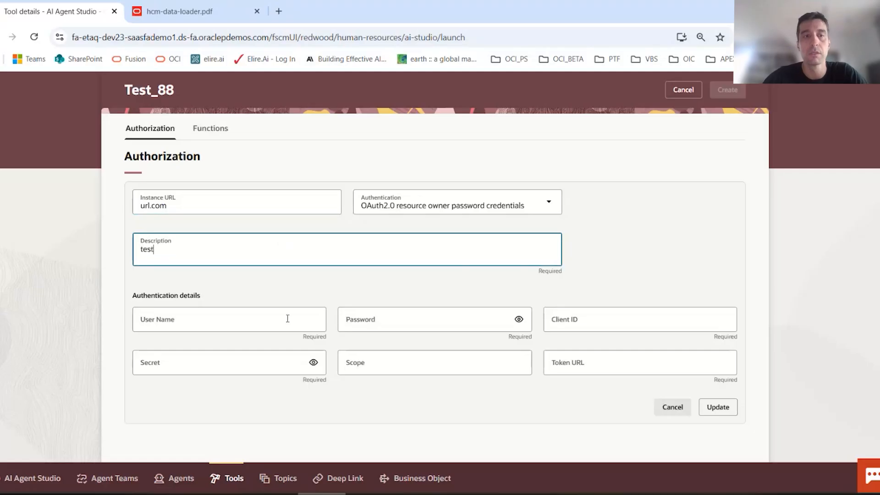
{"action": "left_click", "coordinate": [434, 319]}
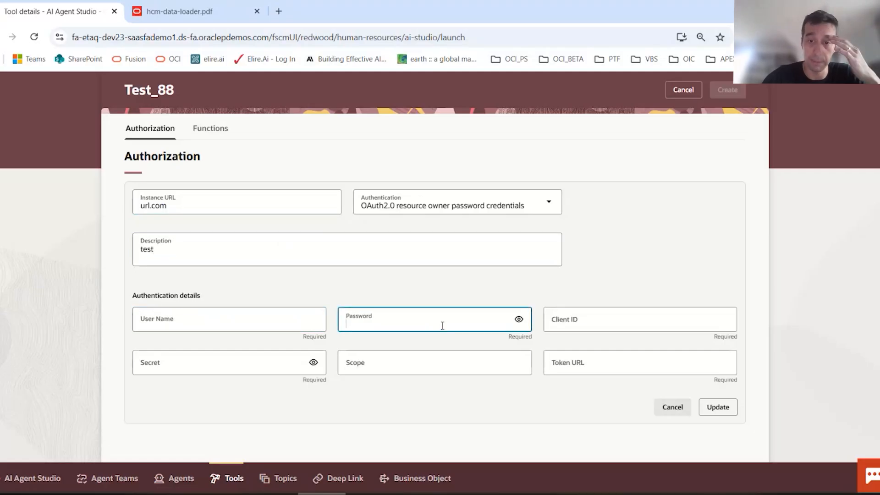
{"action": "left_click", "coordinate": [639, 319]}
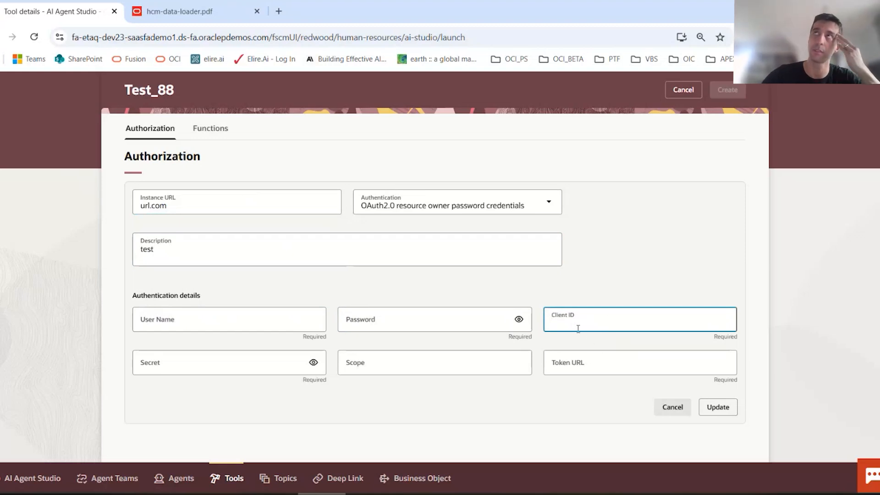
{"action": "mouse_move", "coordinate": [389, 410]}
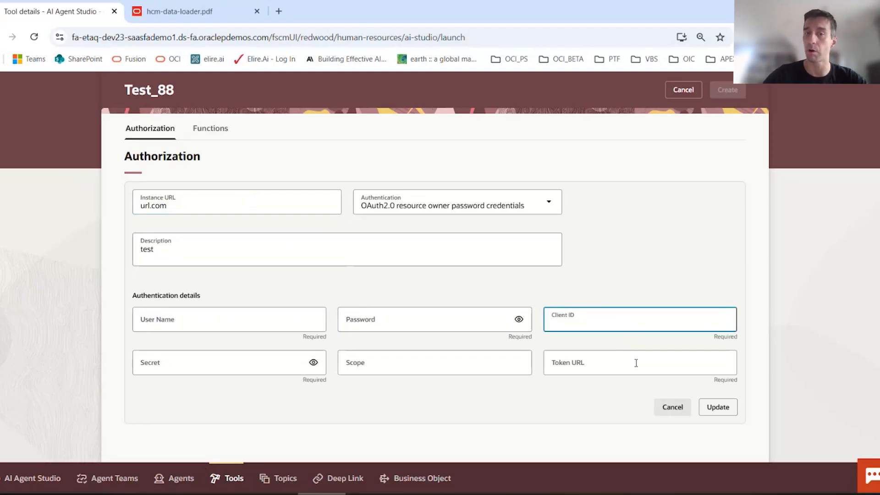
{"action": "left_click", "coordinate": [639, 362]}
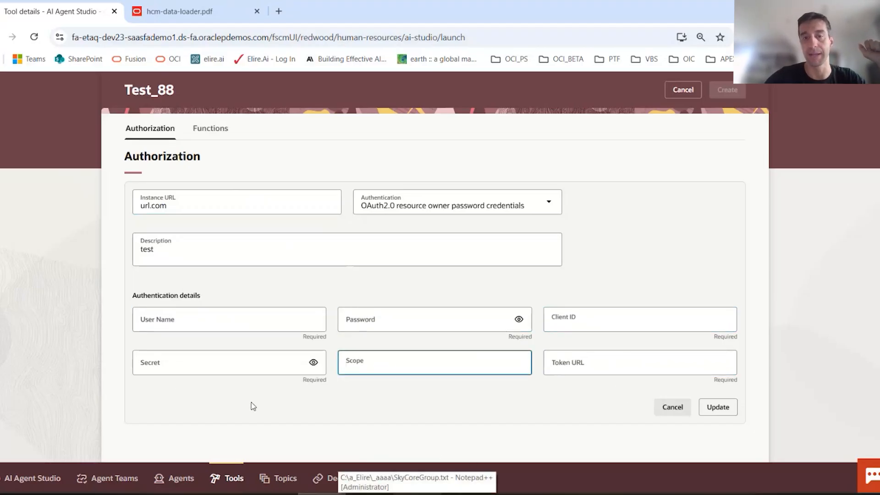
{"action": "left_click", "coordinate": [434, 362]}
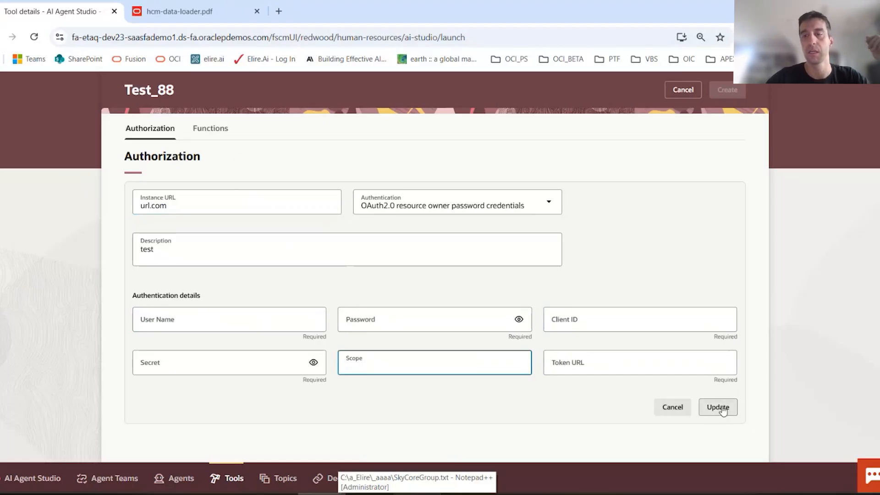
{"action": "left_click", "coordinate": [717, 407]}
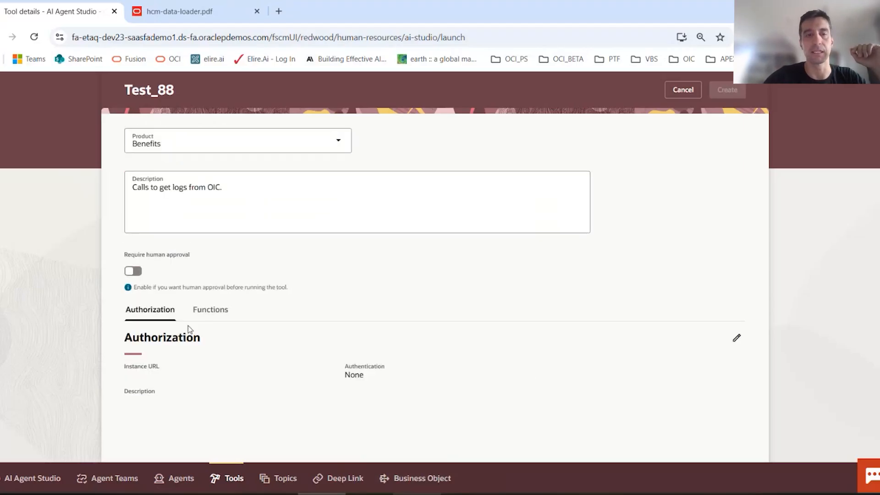
{"action": "mouse_move", "coordinate": [225, 305]}
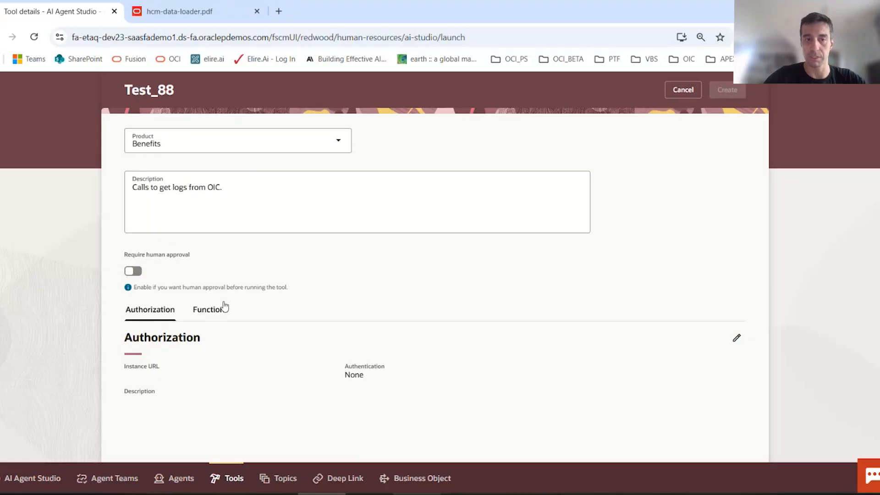
Show Test_88's functions and start adding a new endpoint.
{"action": "left_click", "coordinate": [209, 309]}
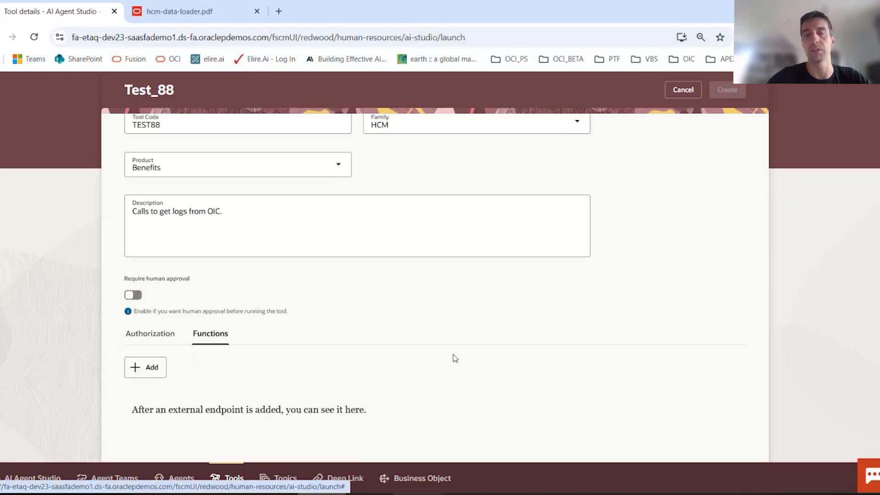
{"action": "left_click", "coordinate": [145, 367]}
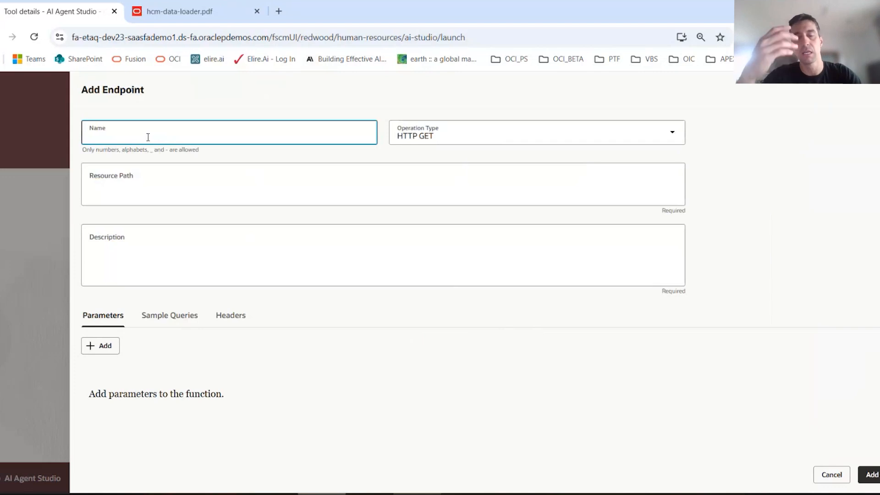
Name the endpoint Get_user_date with path /uri/, description 'descr', and HTTP PATCH.
{"action": "type", "text": "Get_user_date"}
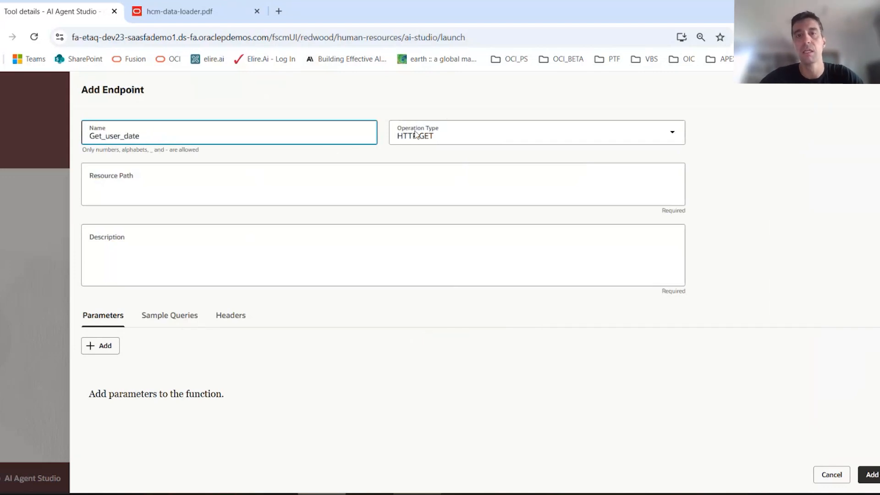
{"action": "left_click", "coordinate": [536, 132]}
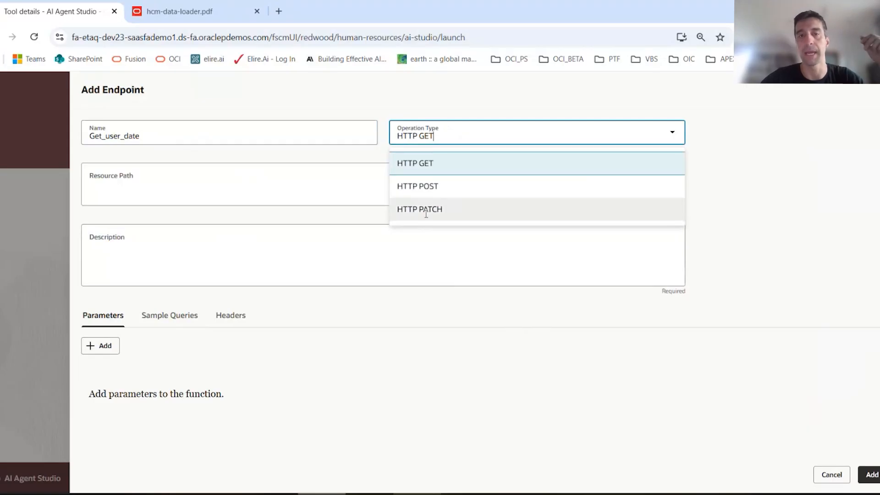
{"action": "left_click", "coordinate": [415, 163]}
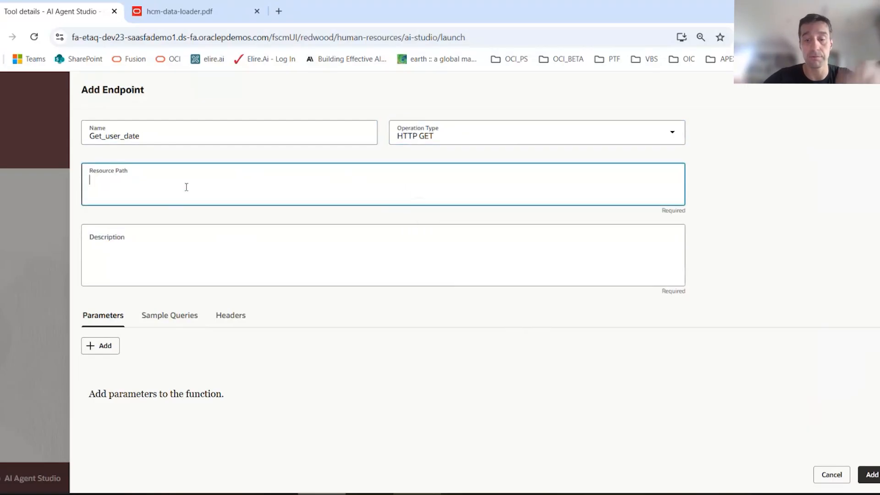
{"action": "type", "text": "/uri/"}
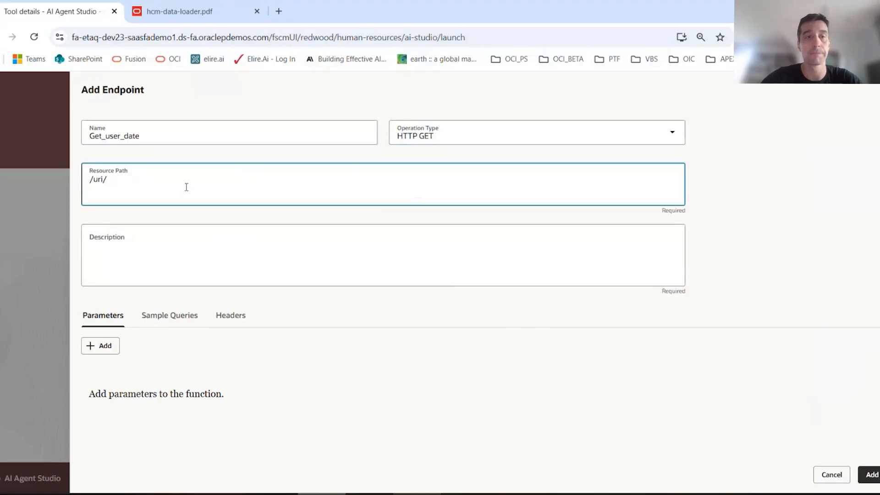
{"action": "type", "text": "descr"}
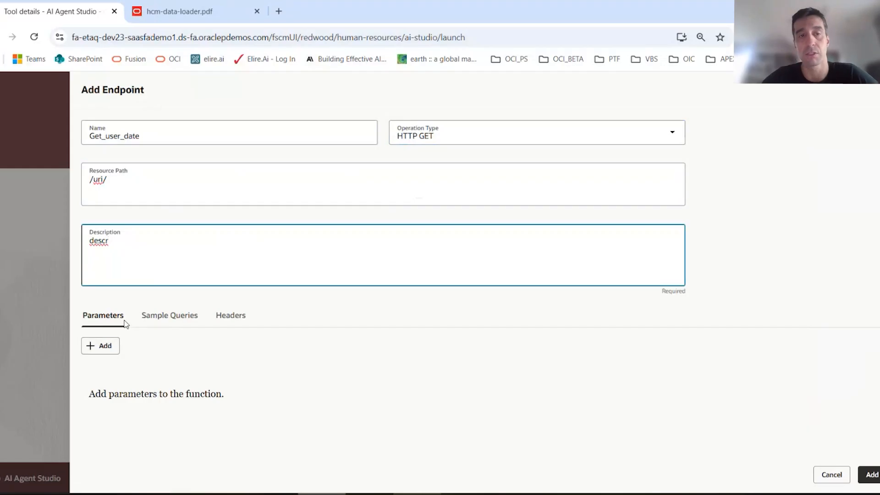
{"action": "left_click", "coordinate": [230, 315]}
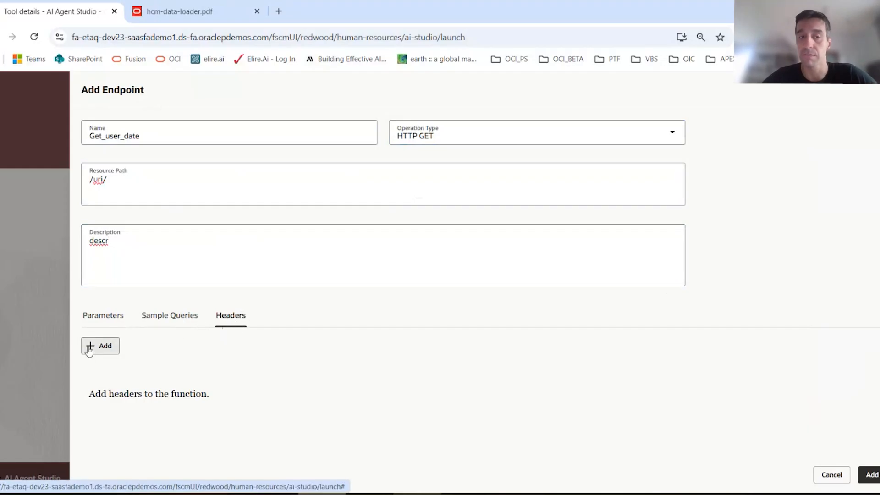
{"action": "left_click", "coordinate": [533, 132]}
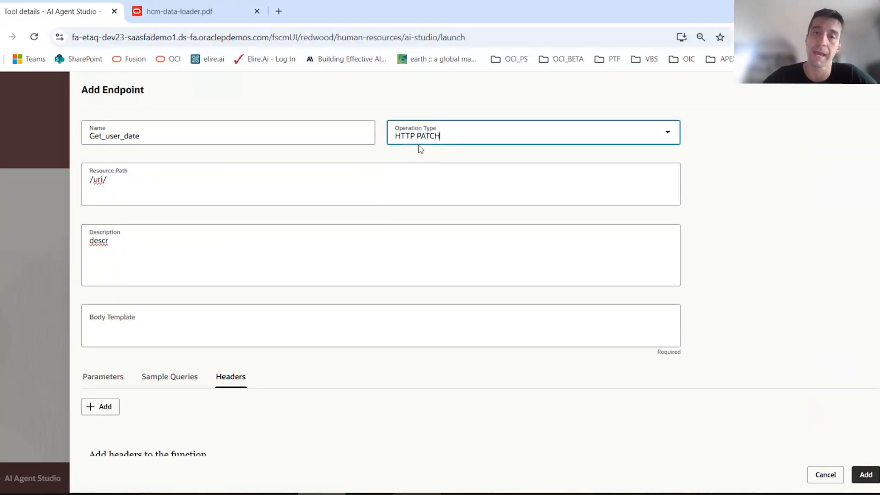
Switch the endpoint back to HTTP GET and extend its path to /uri/userinfo.
{"action": "scroll", "scroll_direction": "down", "scroll_amount": 3}
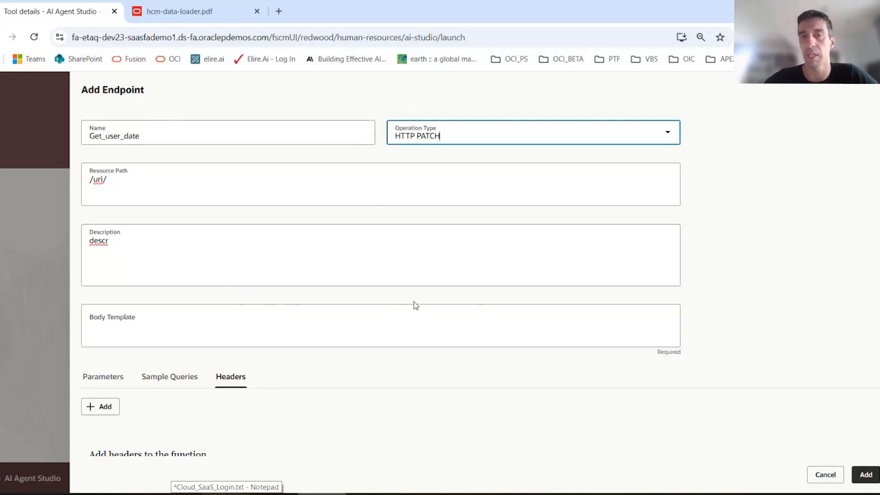
{"action": "left_click", "coordinate": [533, 135]}
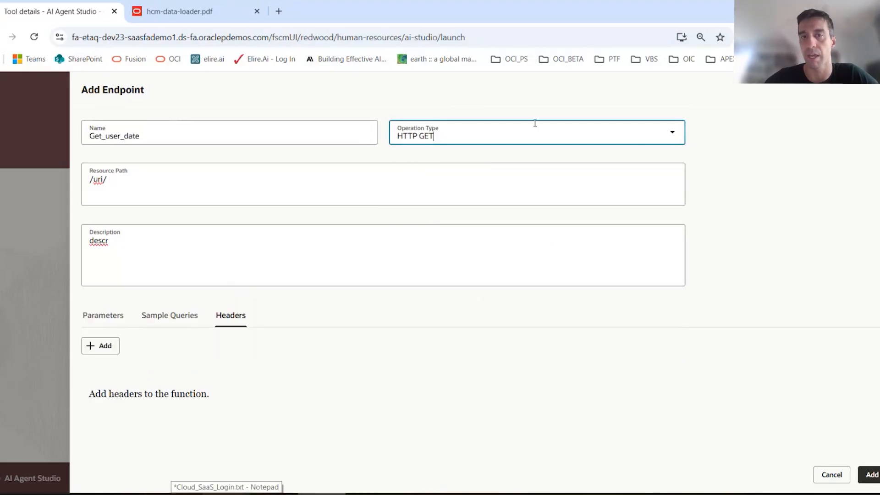
{"action": "left_click", "coordinate": [381, 184]}
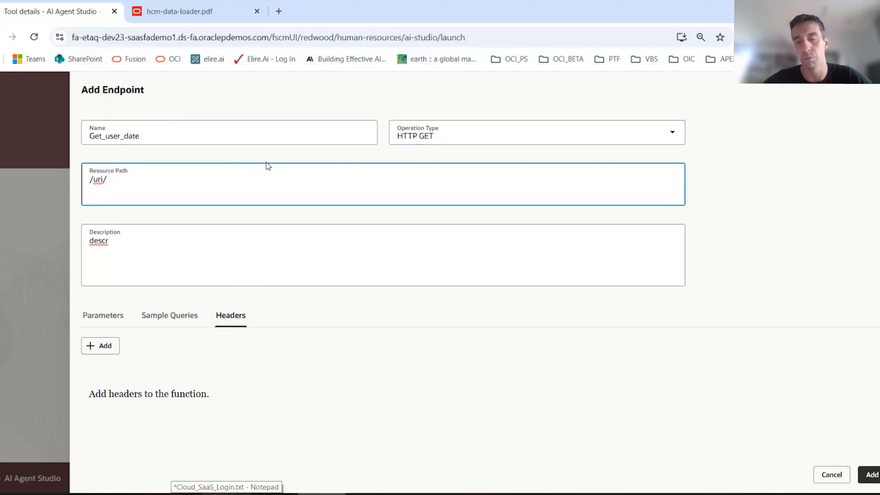
{"action": "type", "text": "userin"}
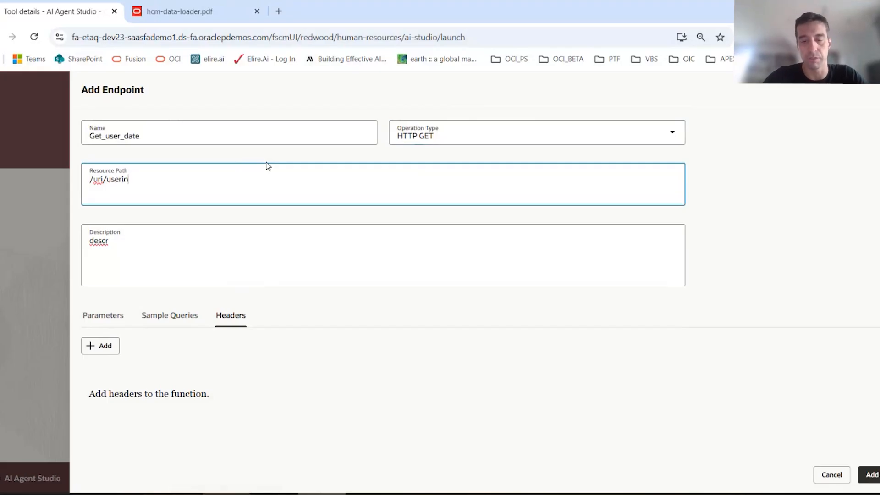
{"action": "type", "text": "fo"}
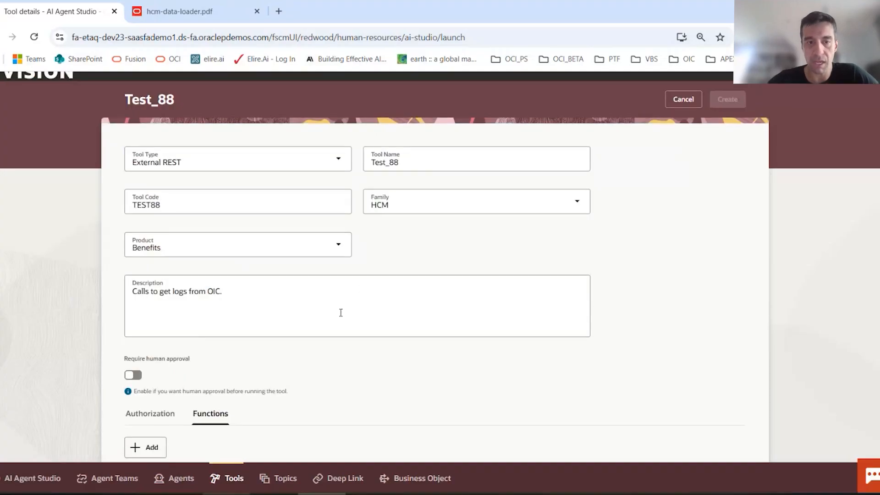
Scroll down to confirm Get_user_date is listed as a GET function.
{"action": "scroll", "scroll_direction": "down", "scroll_amount": 3}
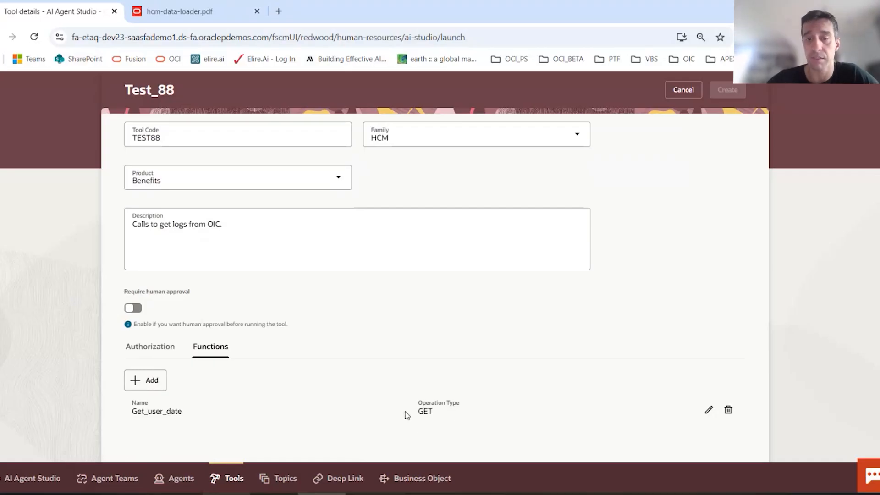
{"action": "mouse_move", "coordinate": [528, 458]}
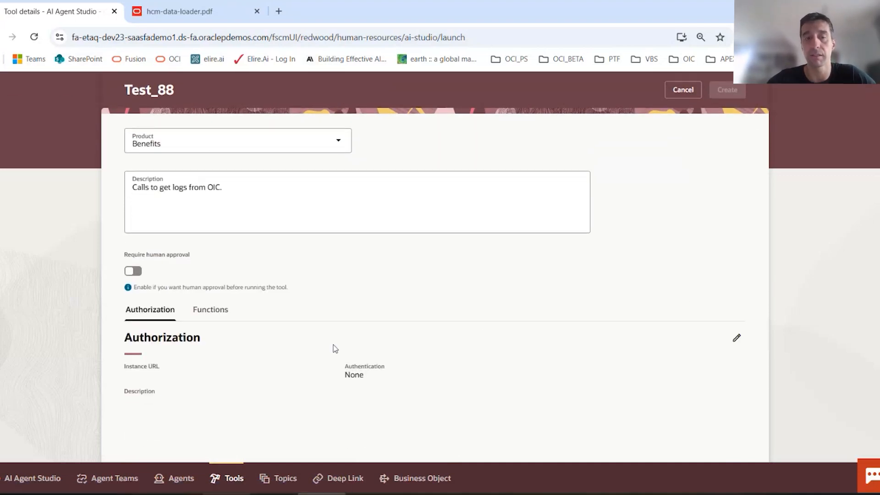
Edit the authorization, entering url.com as instance URL and beginning the description.
{"action": "left_click", "coordinate": [735, 338]}
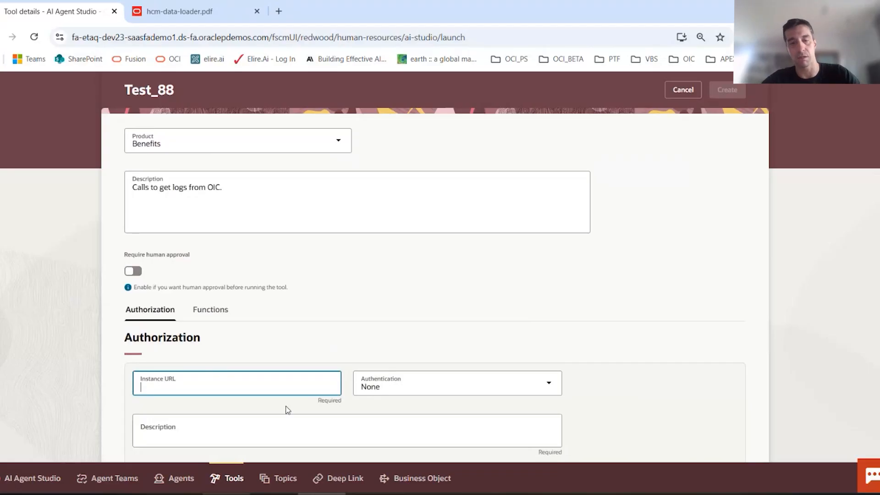
{"action": "type", "text": "url.com"}
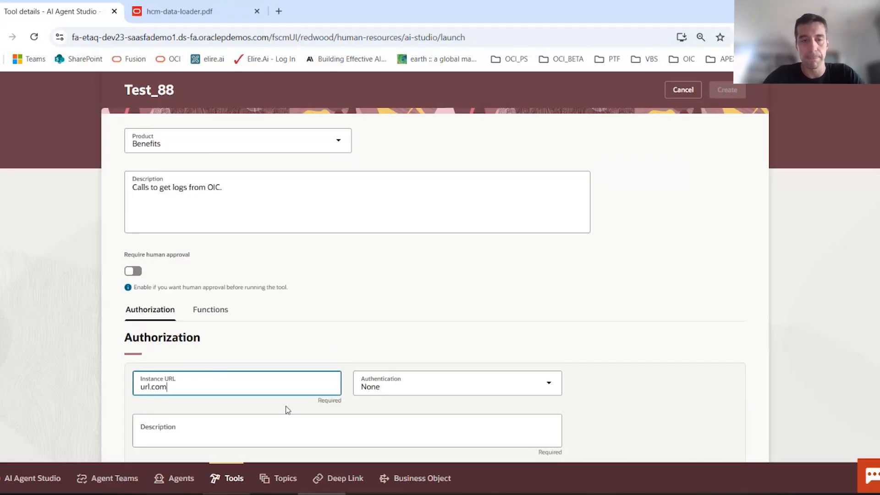
{"action": "type", "text": "te"}
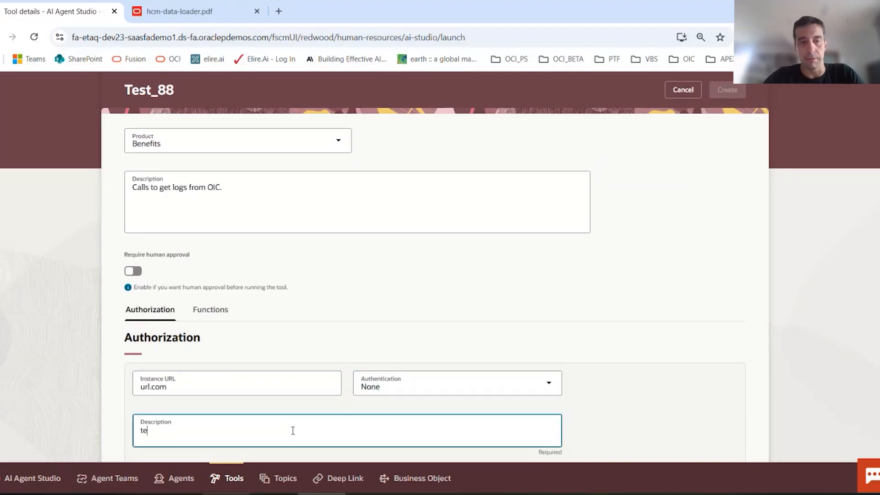